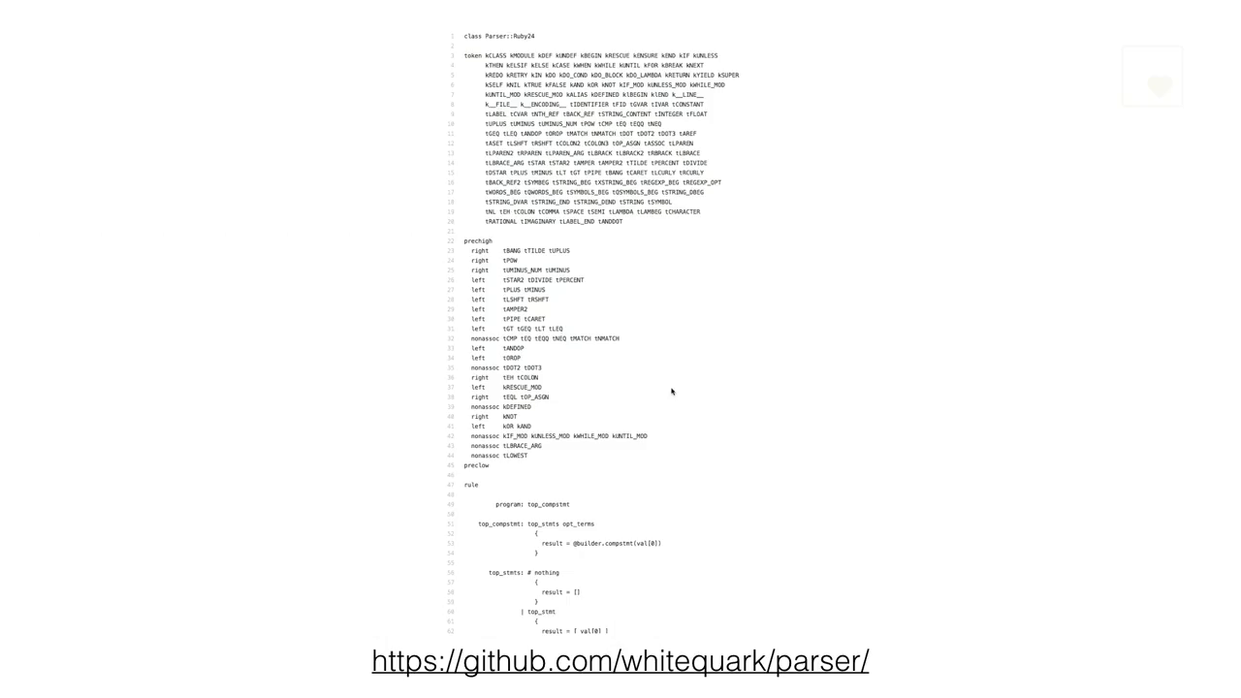
{"action": "scroll", "scroll_direction": "down", "scroll_amount": 3}
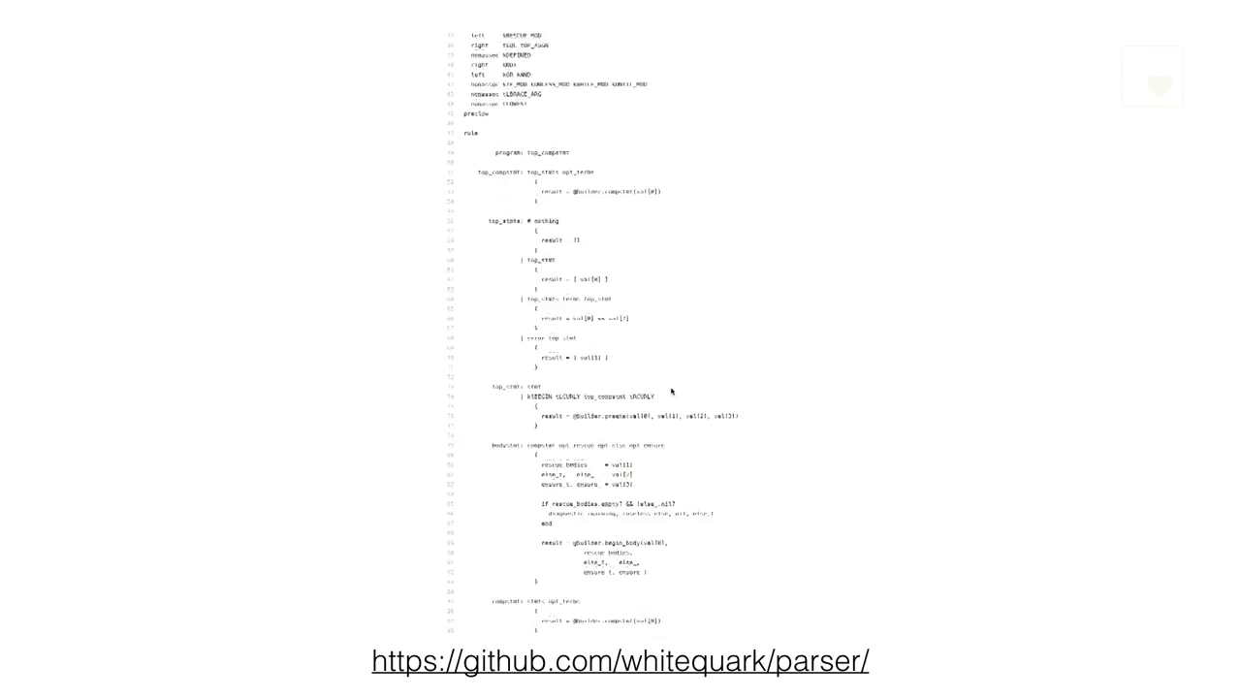